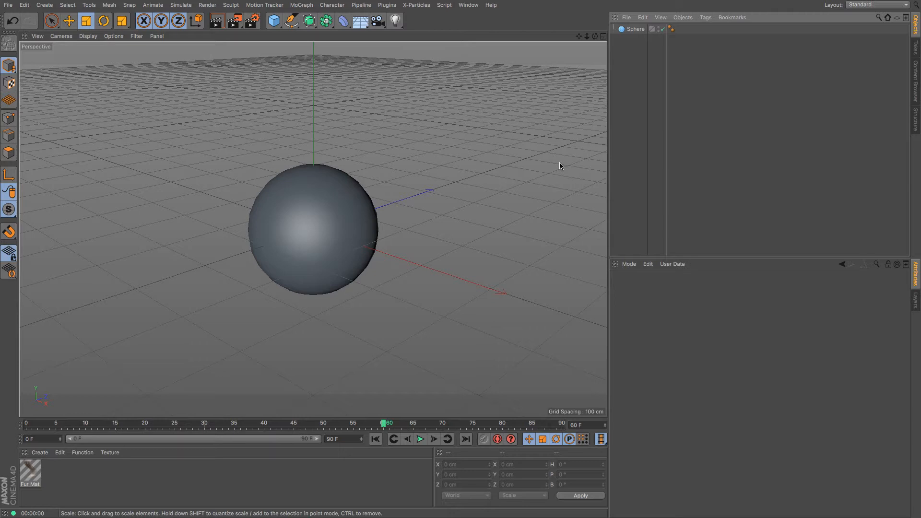
Select the Sphere and add a Hair object so guide strands radiate from it
left_click(636, 29)
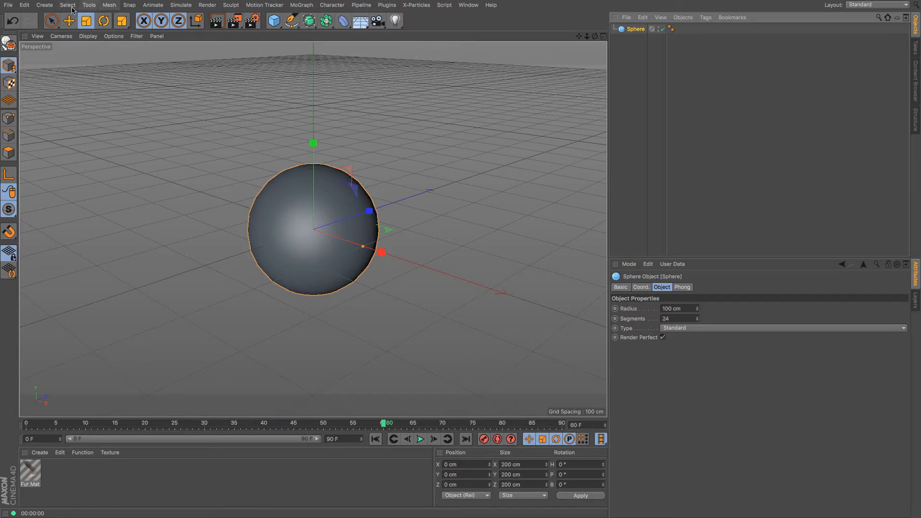
left_click(181, 4)
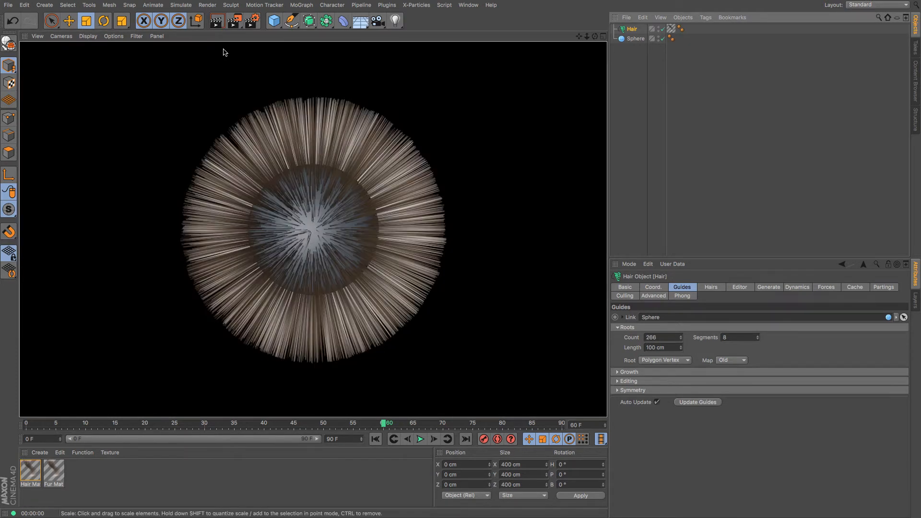
mouse_move(428, 457)
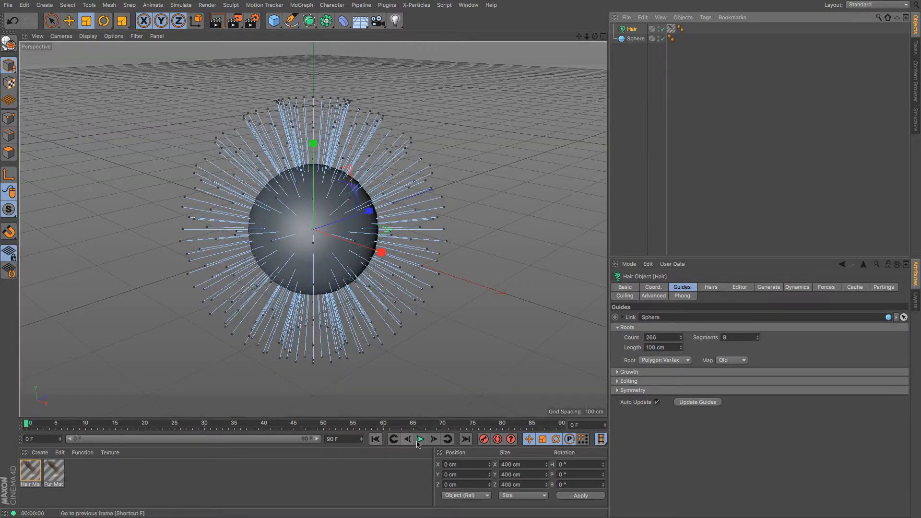
Play the hair simulation, stop near frame 69 with strands drooping, and render
left_click(420, 439)
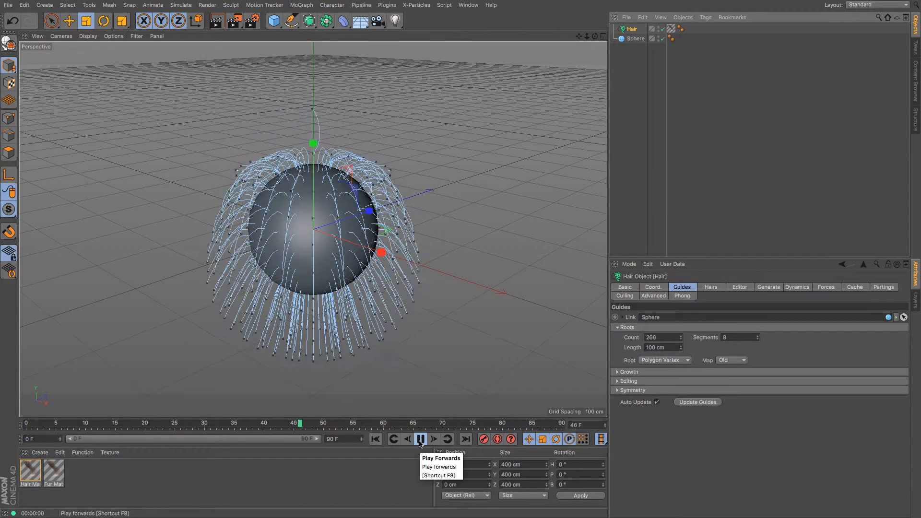
left_click(421, 439)
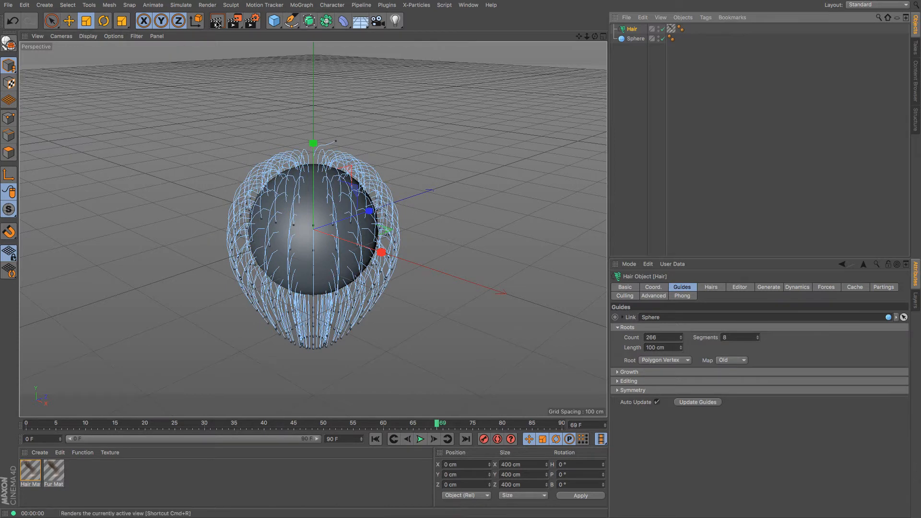
left_click(216, 21)
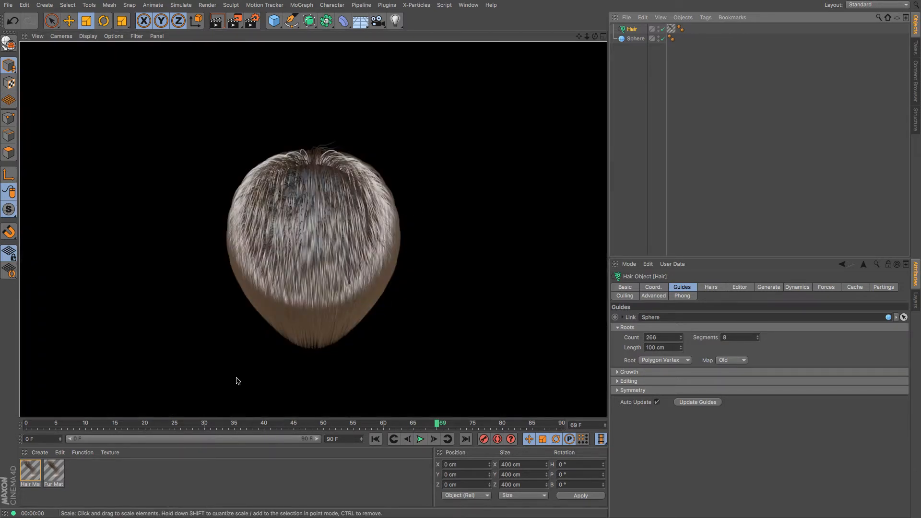
mouse_move(419, 210)
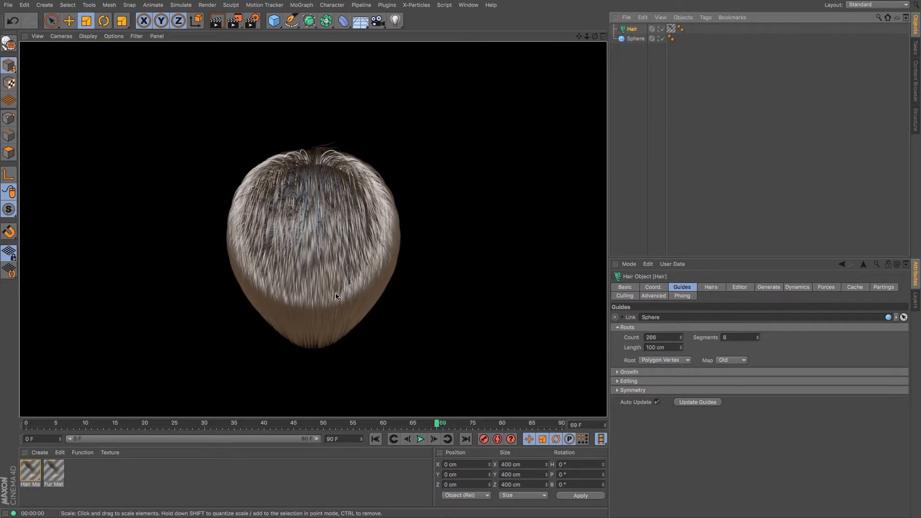
mouse_move(376, 188)
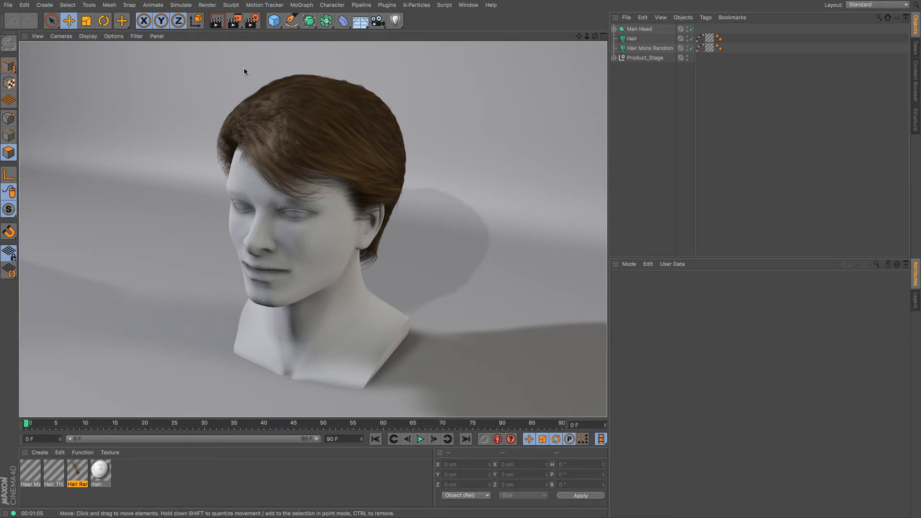
mouse_move(852, 92)
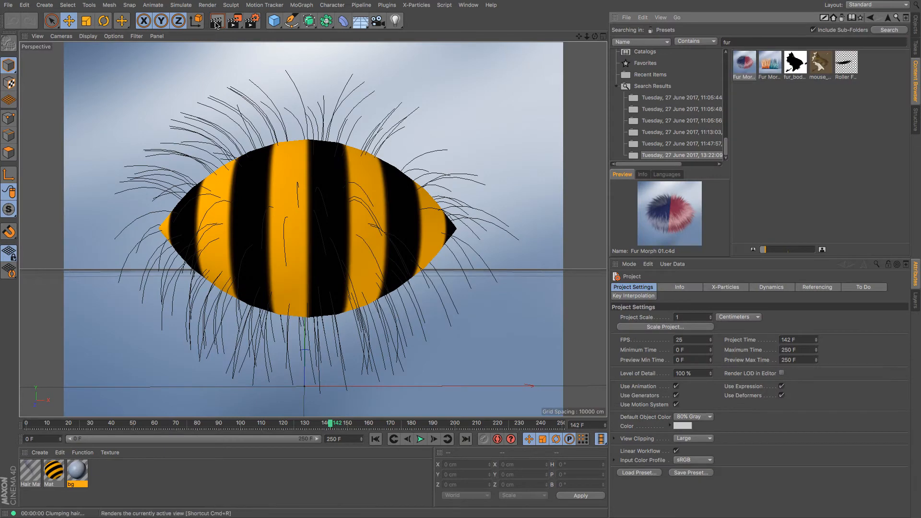
Render the hairy striped example shape and the hairy blue example shape
left_click(216, 20)
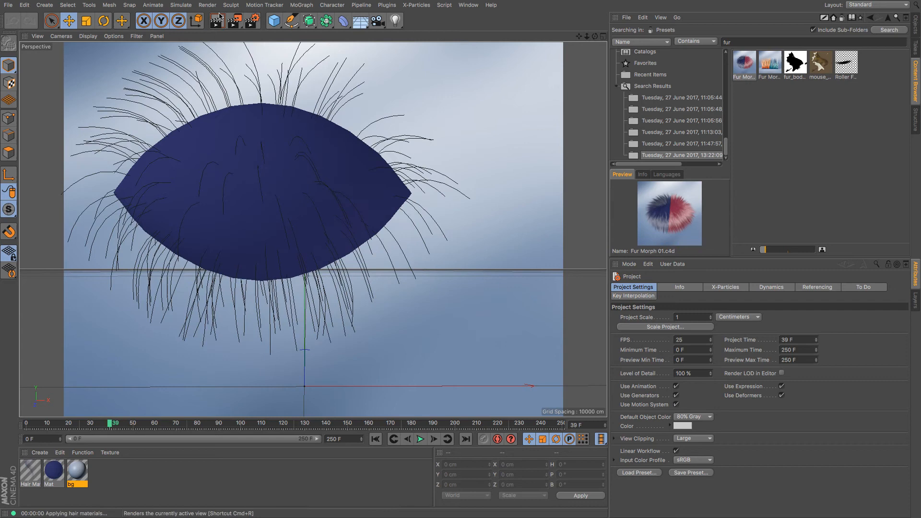
left_click(217, 20)
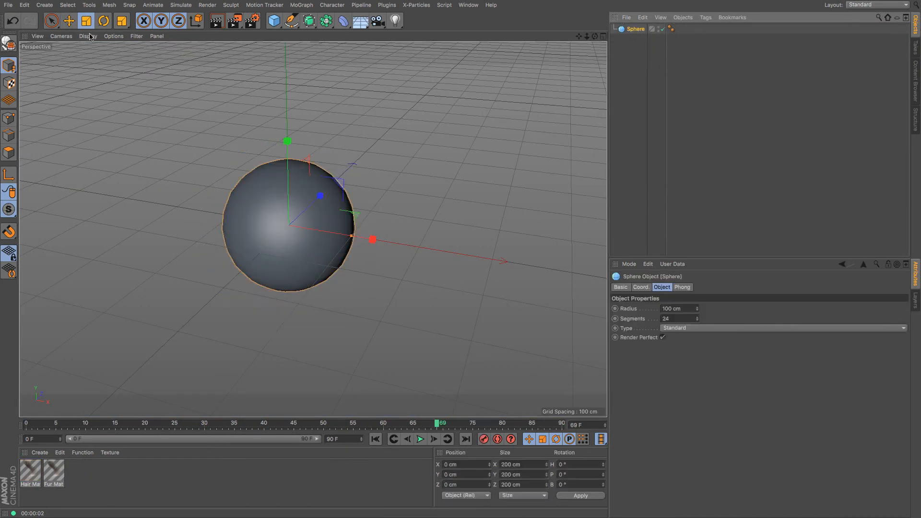
Add a Fur object to the sphere and render the furry ball in the viewport
left_click(180, 5)
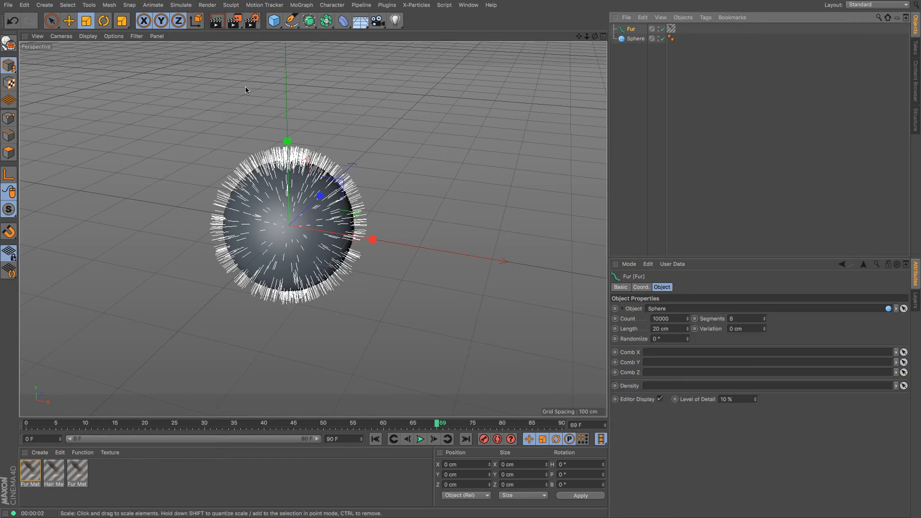
left_click(217, 20)
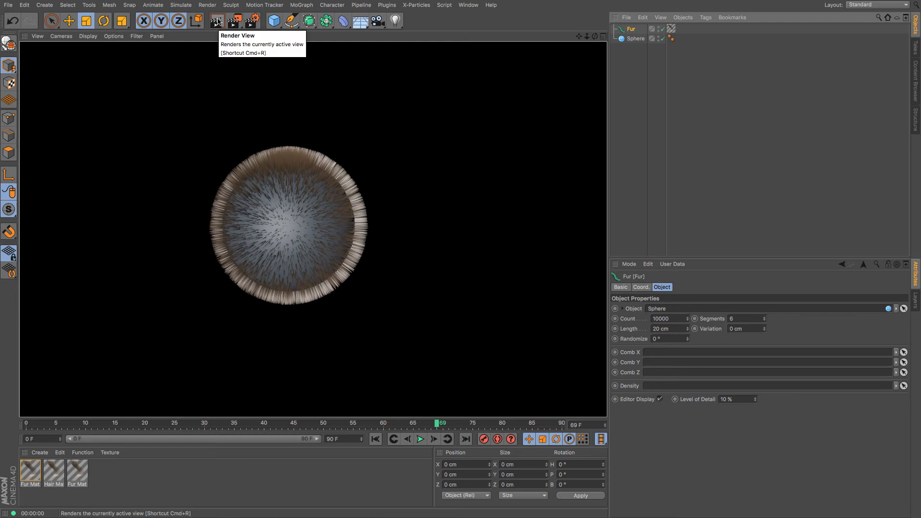
mouse_move(342, 327)
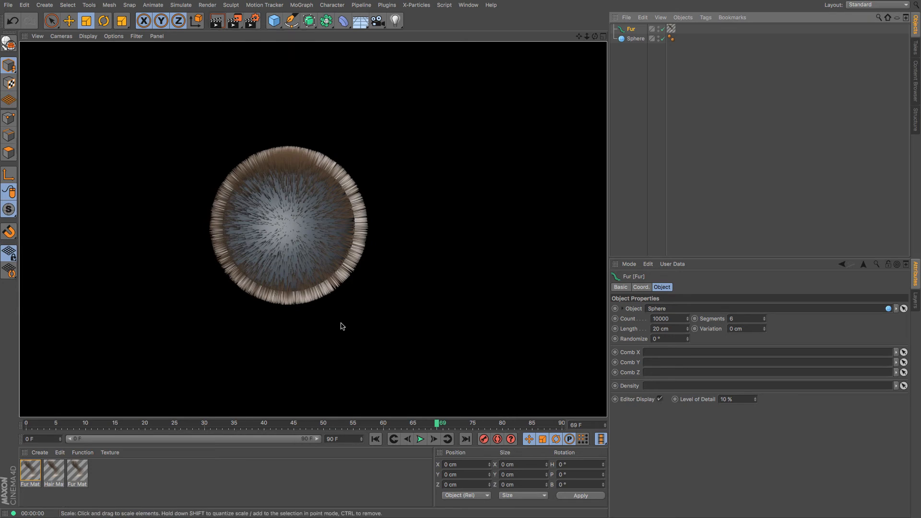
mouse_move(346, 323)
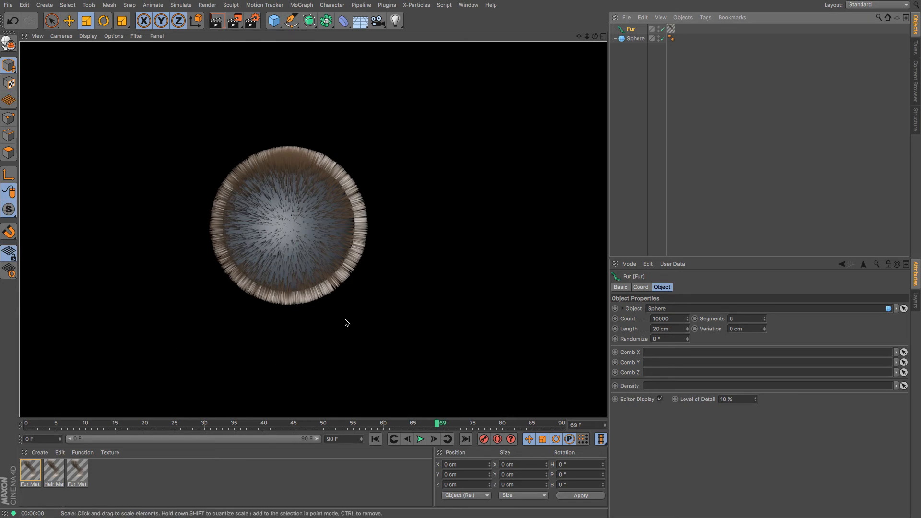